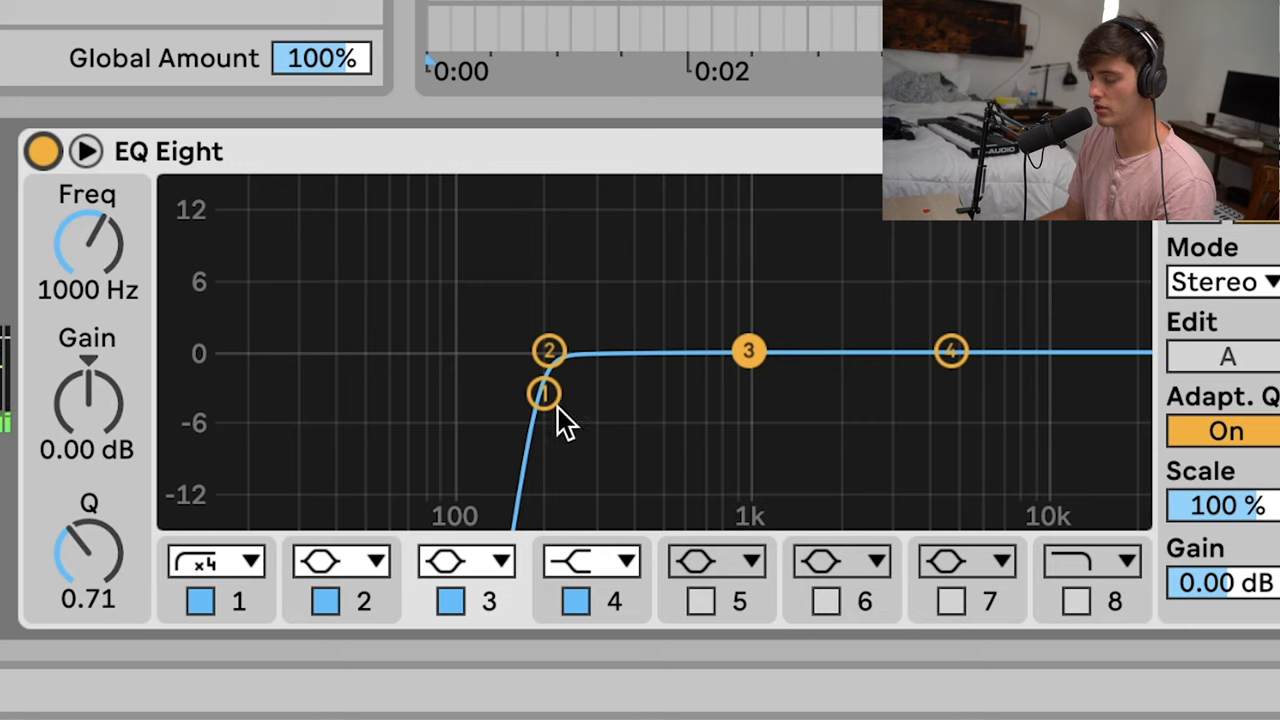
mouse_move(564, 424)
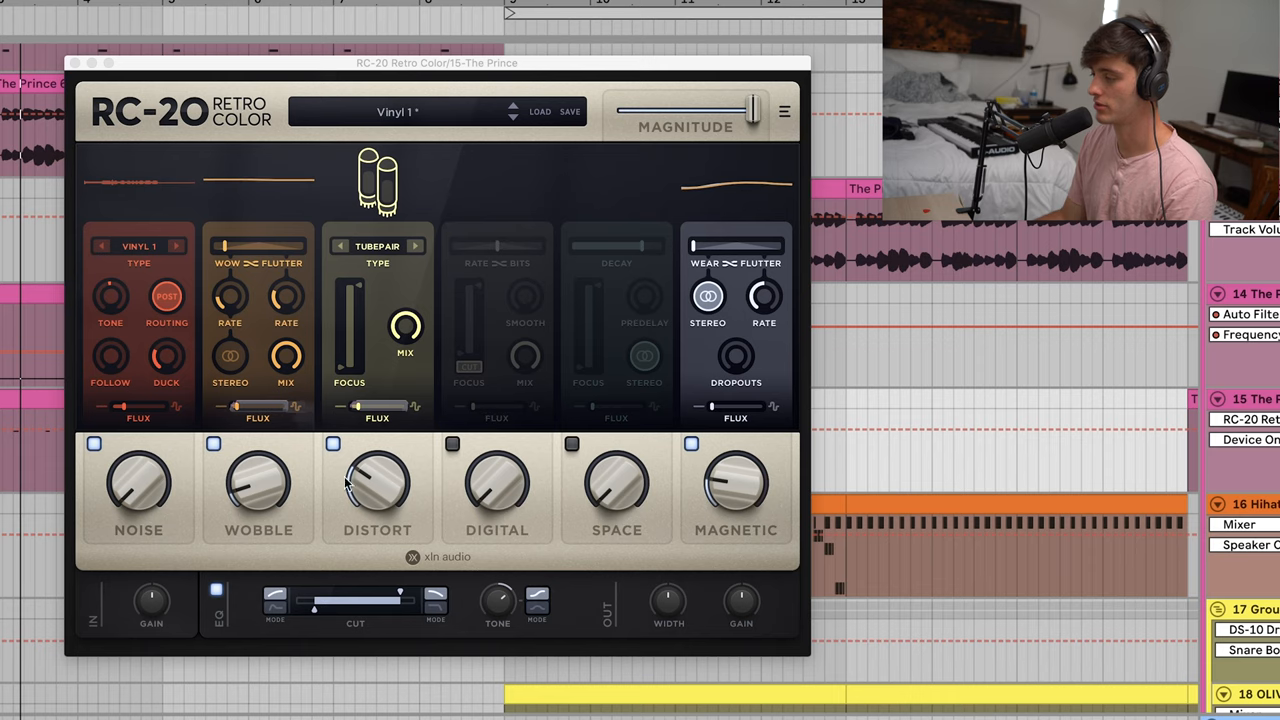
mouse_move(496, 600)
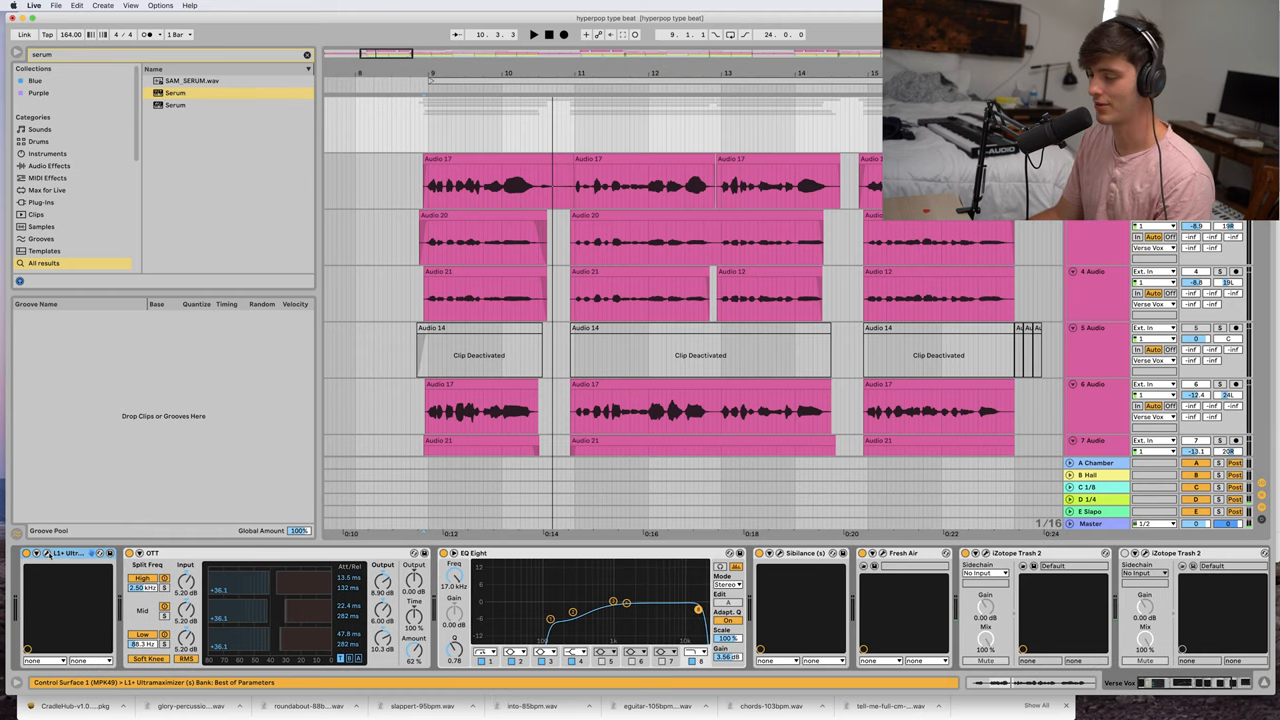
- Bring up the Fresh Air window from the vocal chain, showing Mid Air 48 and High Air 74
left_click(48, 552)
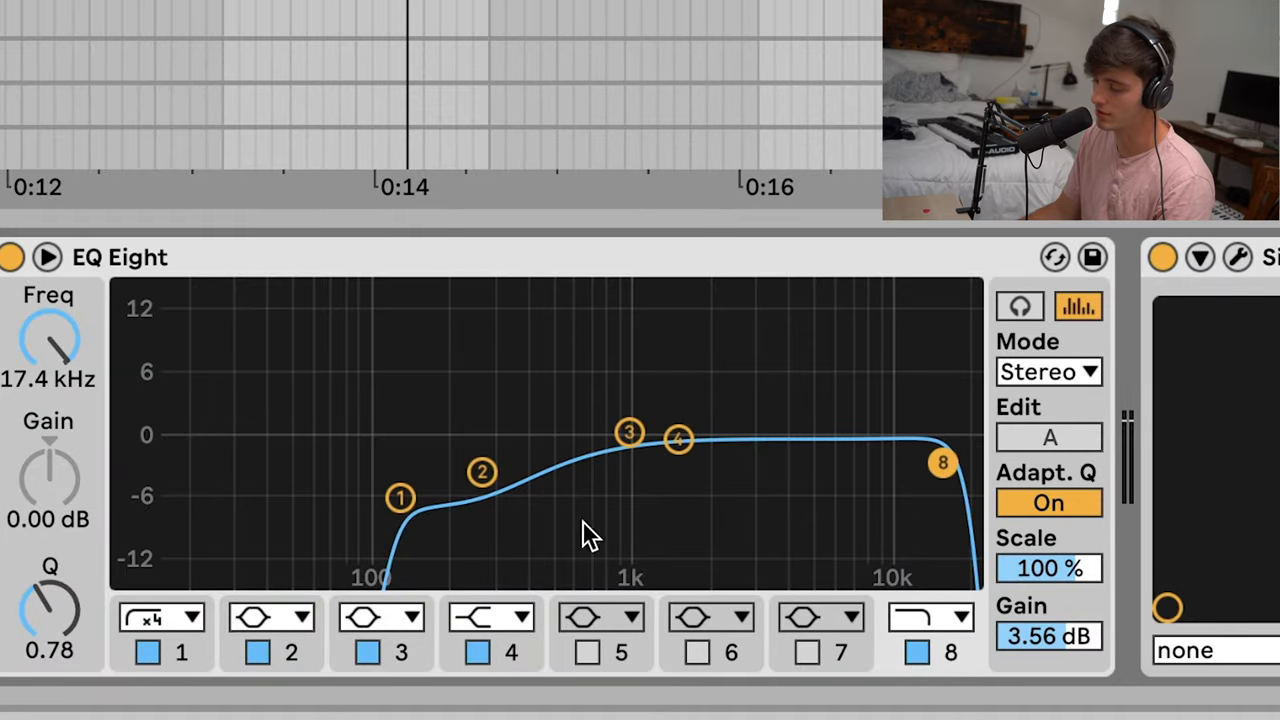
mouse_move(1256, 270)
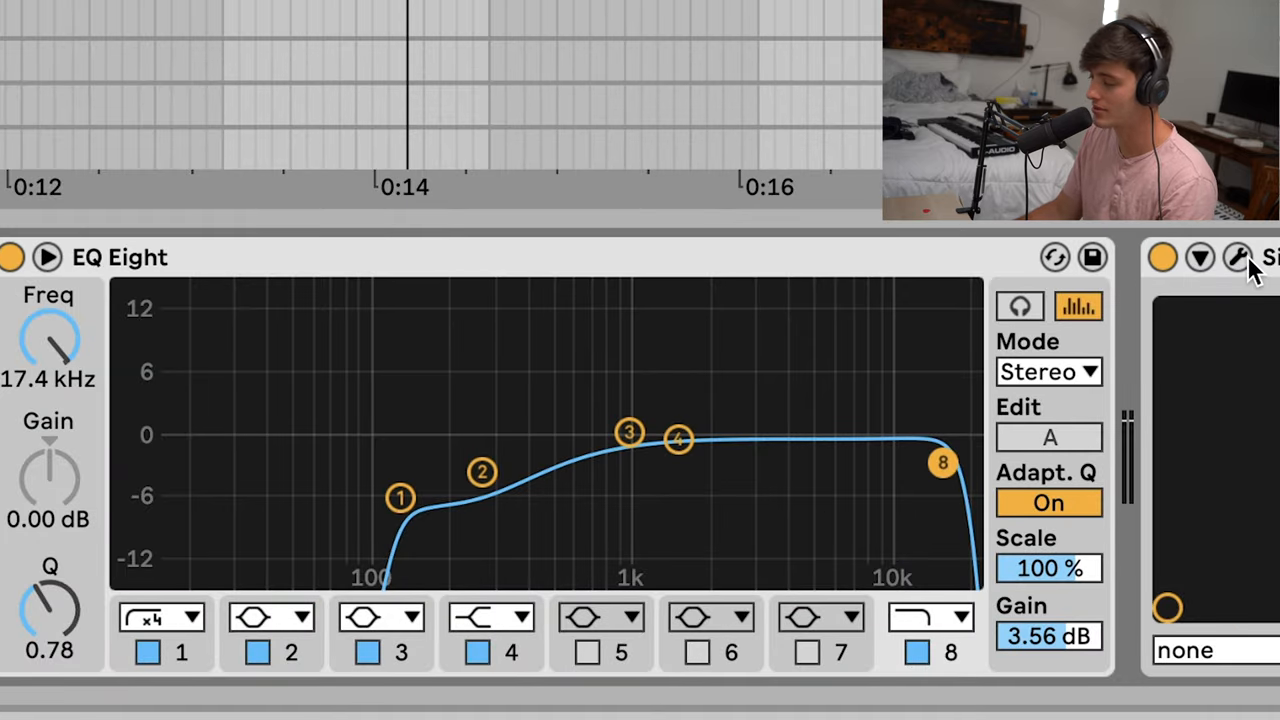
left_click(1238, 256)
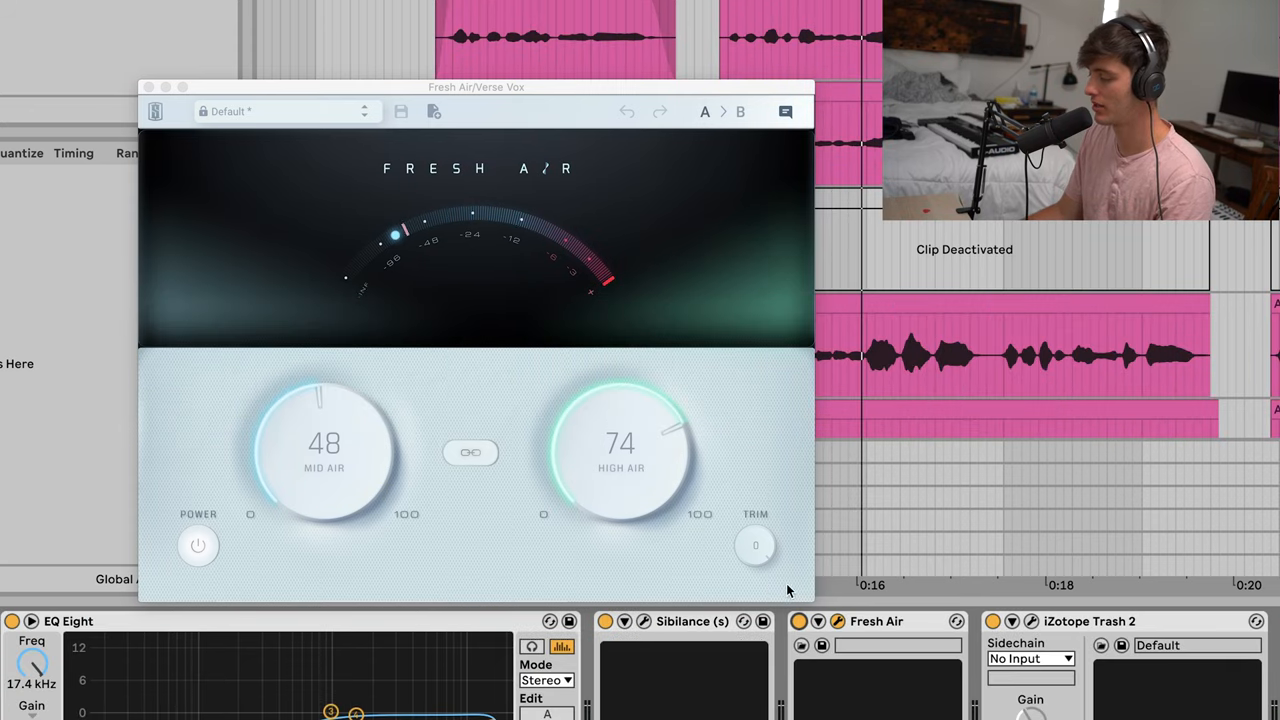
mouse_move(1038, 628)
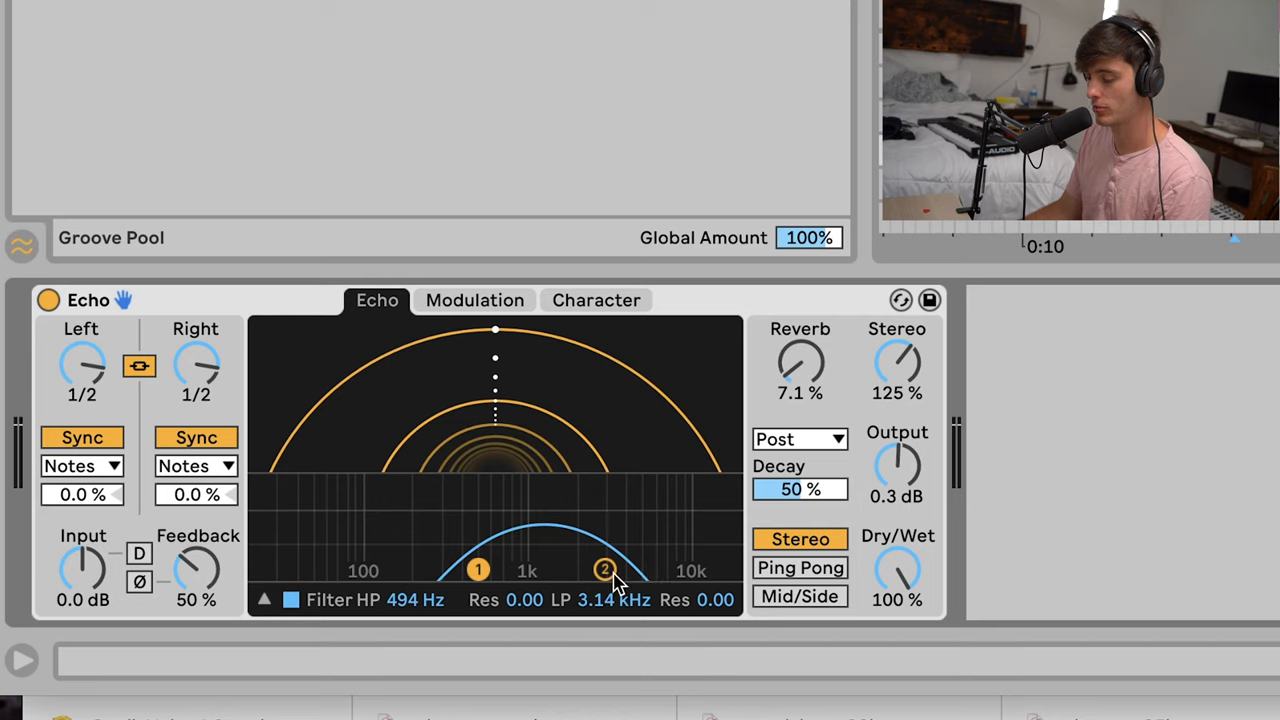
- Show the Echo device with half-note delays, 494 Hz–3.14 kHz filter and 100% wet
left_click(596, 300)
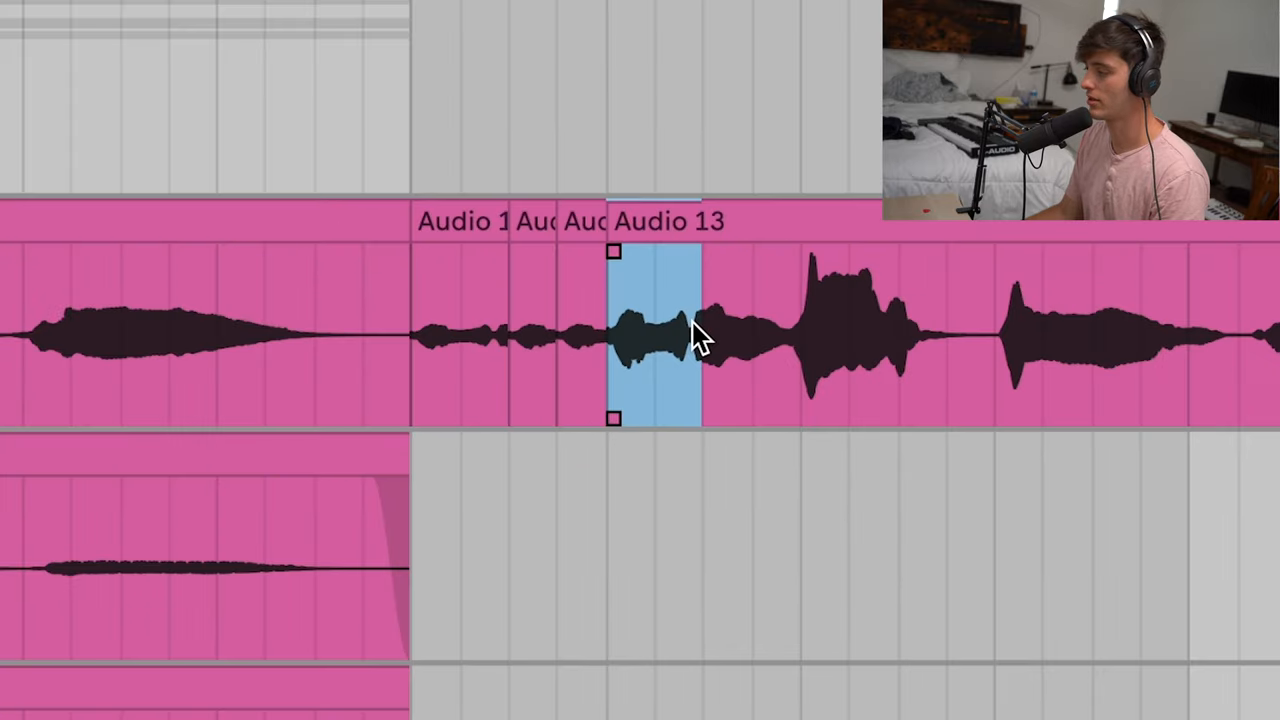
- Select the first short slice of the chopped vocal clip forming the stutter
left_click_drag(656, 330, 460, 330)
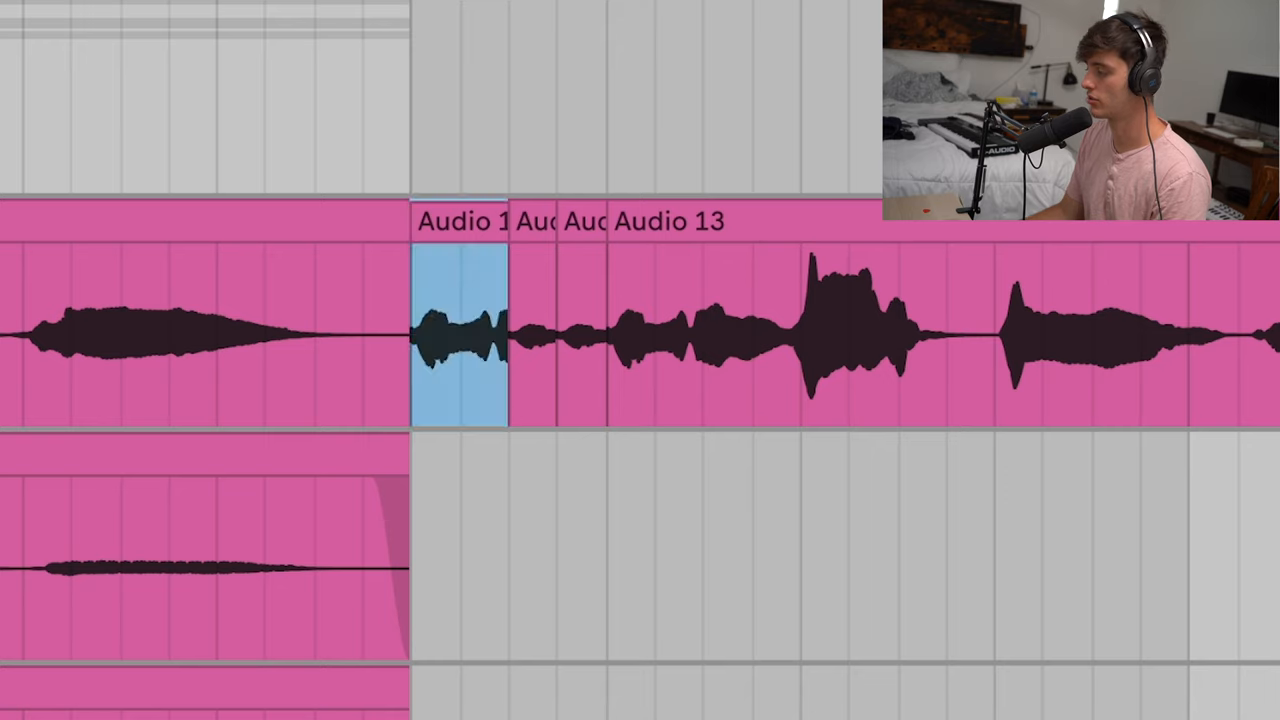
left_click(460, 330)
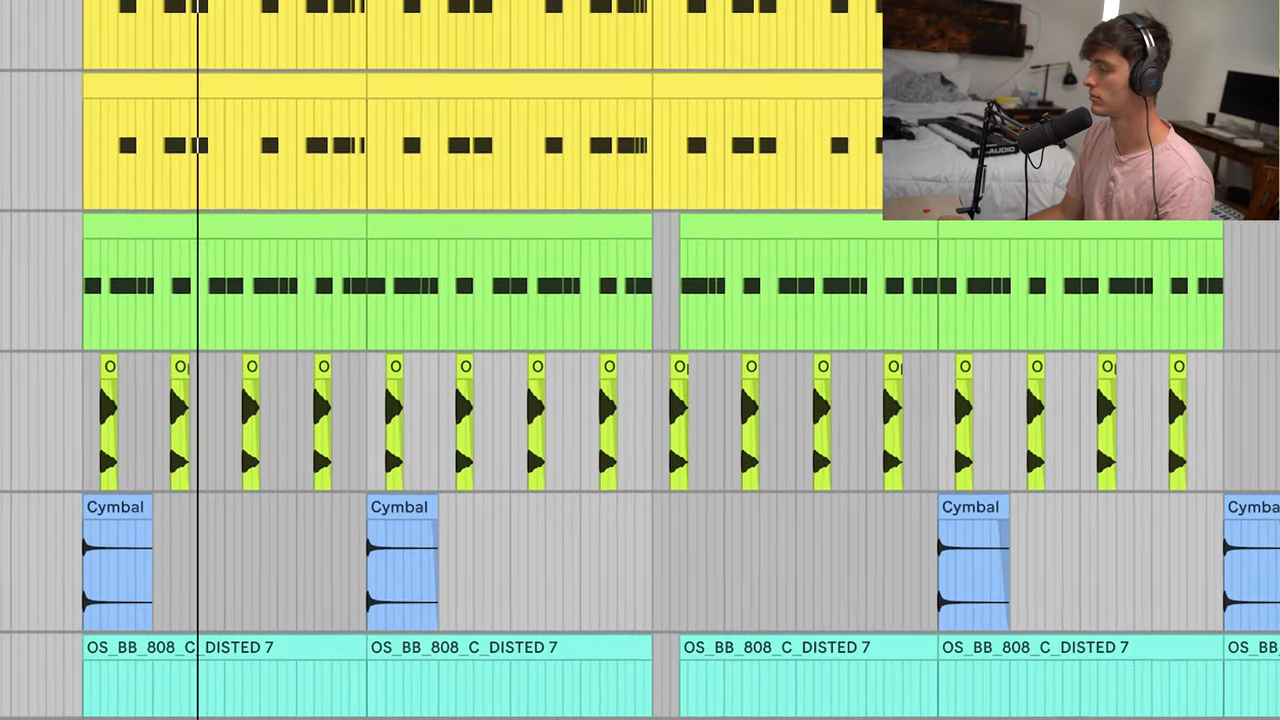
- Scroll the arrangement down to the OS_BB_808 bassline clips and their notes
scroll("down", 3)
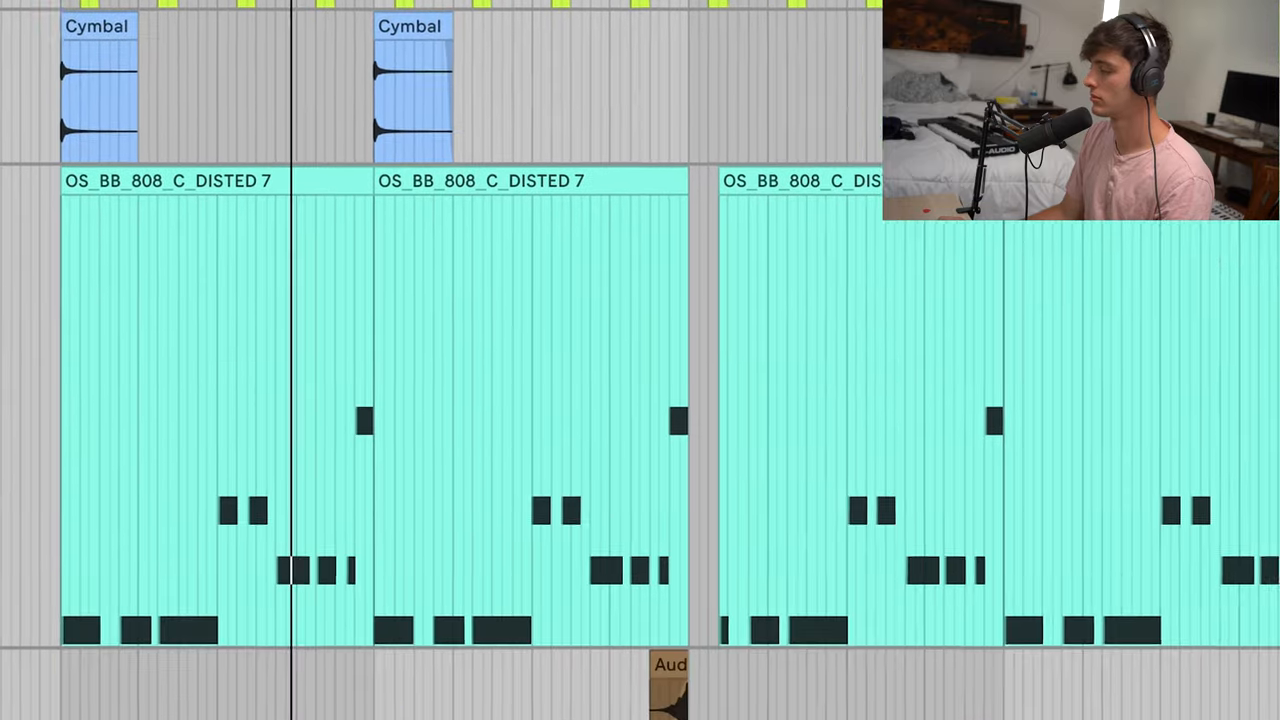